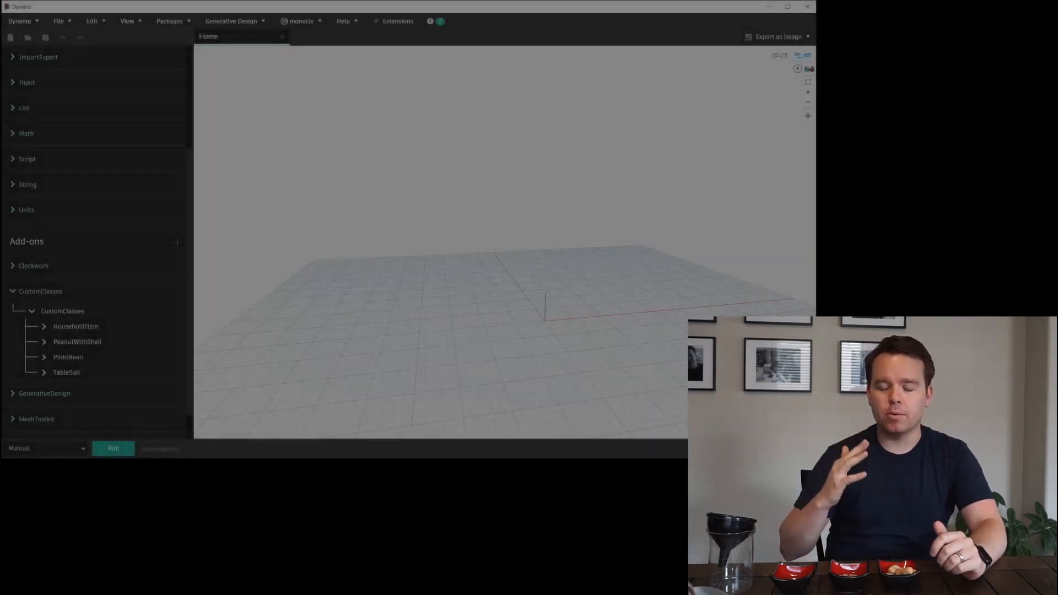
Place the PeanutWithShell, PintoBean and TableSalt items from the CustomClasses library into a list
left_click(112, 449)
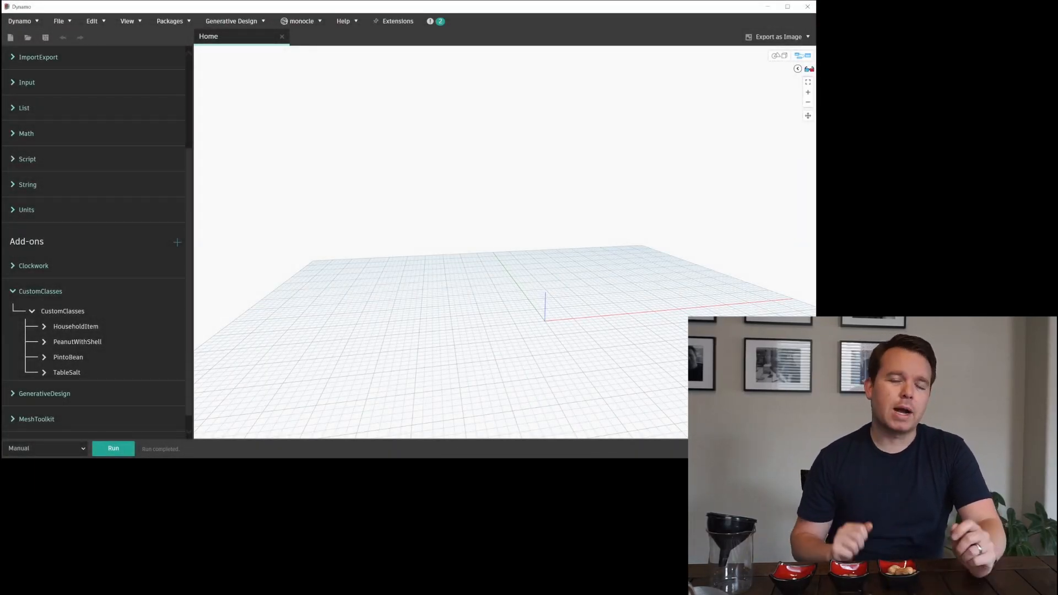
mouse_move(475, 328)
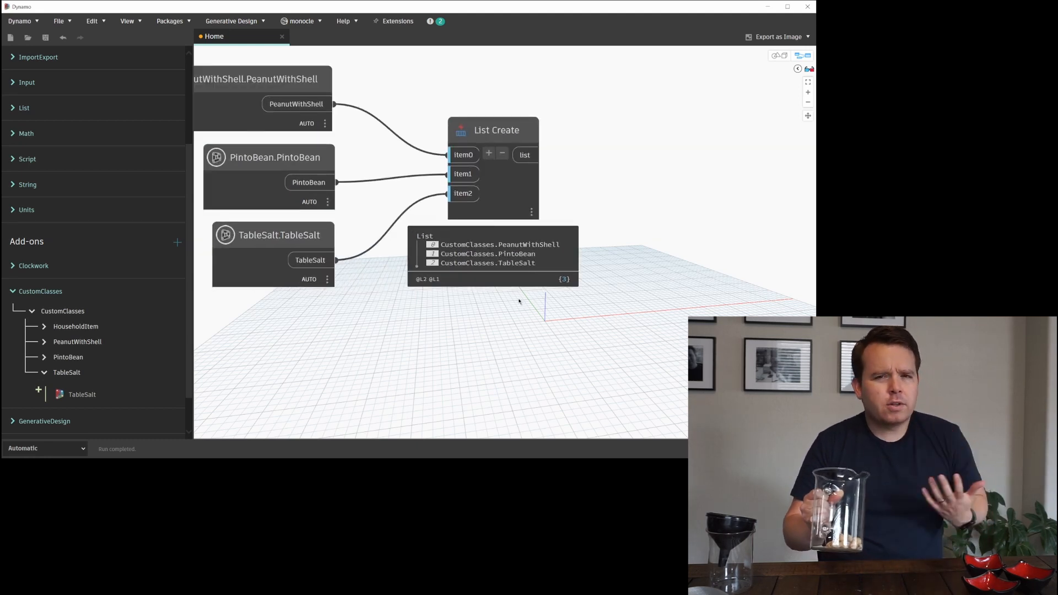
Wire the item list into a HouseholdItem.Size node so it returns sizes 10, 5 and 1
left_click(43, 326)
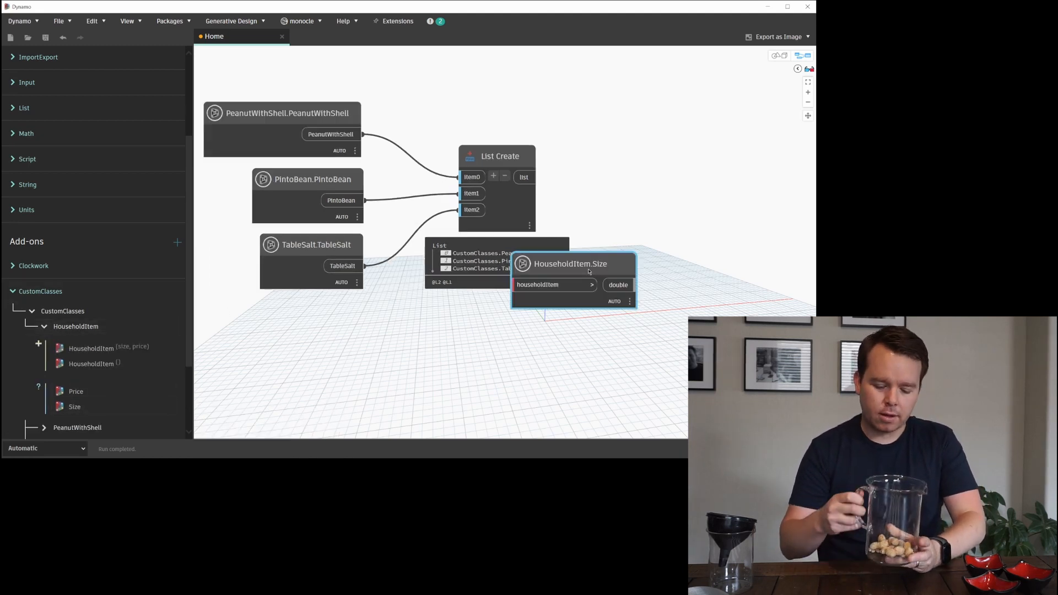
left_click_drag(570, 263, 661, 168)
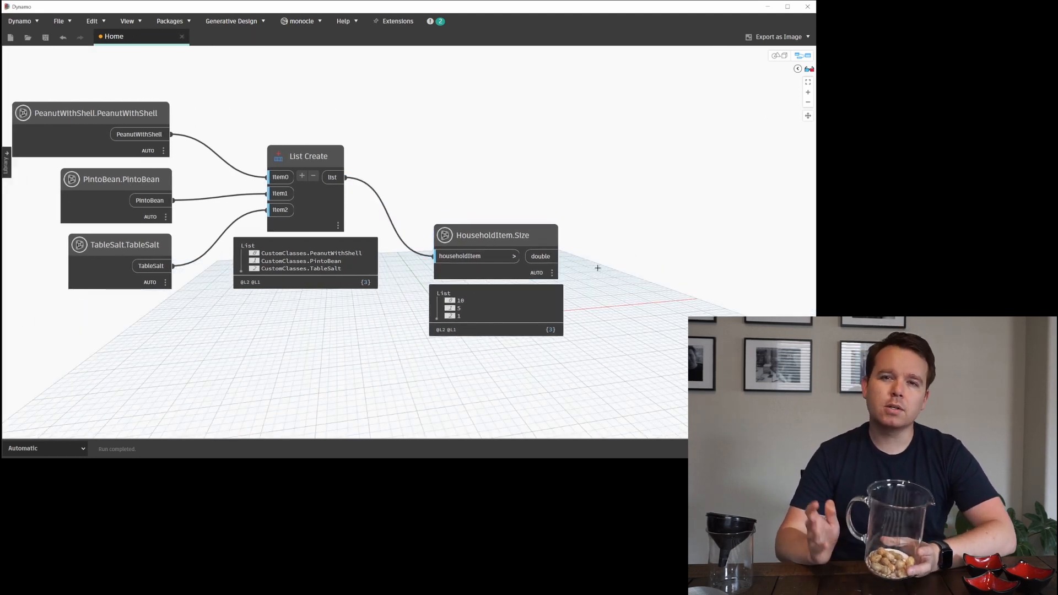
right_click(597, 268)
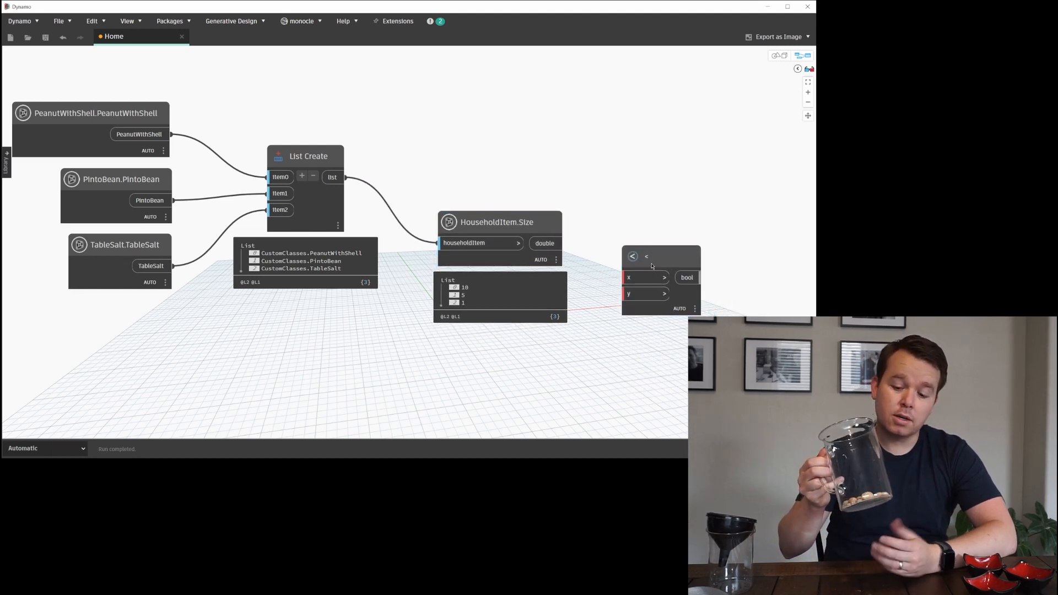
mouse_move(633, 256)
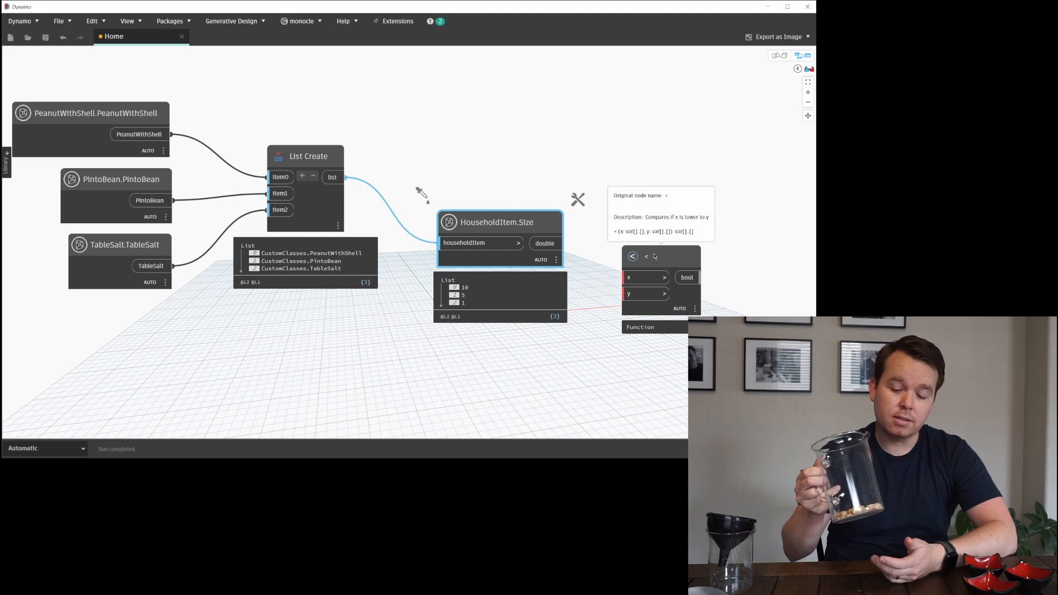
mouse_move(708, 263)
type("10;")
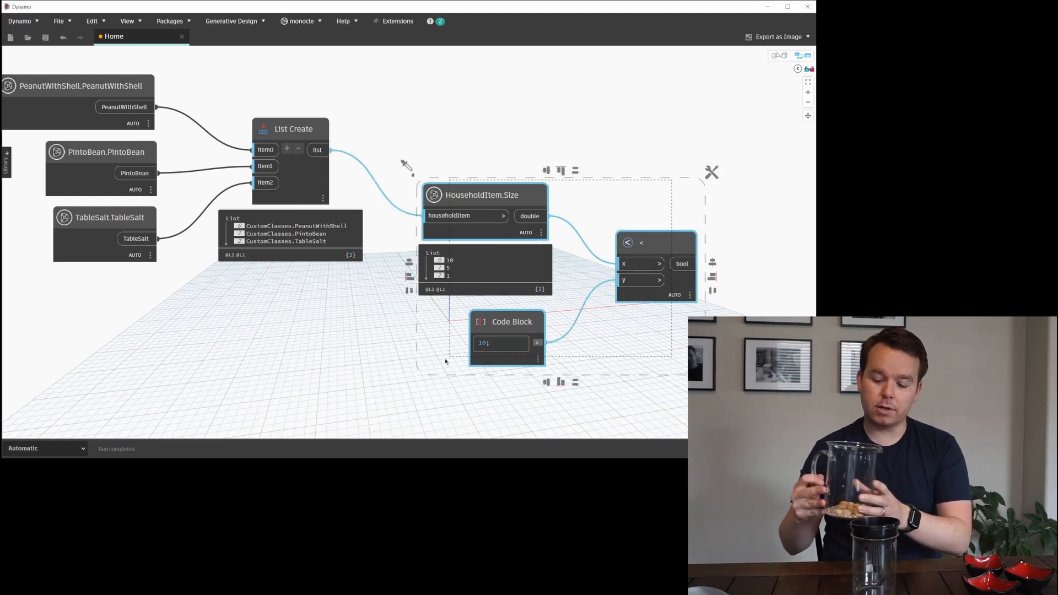
Group the less-than-10 comparison nodes and title the group '1st filter'
type("Control")
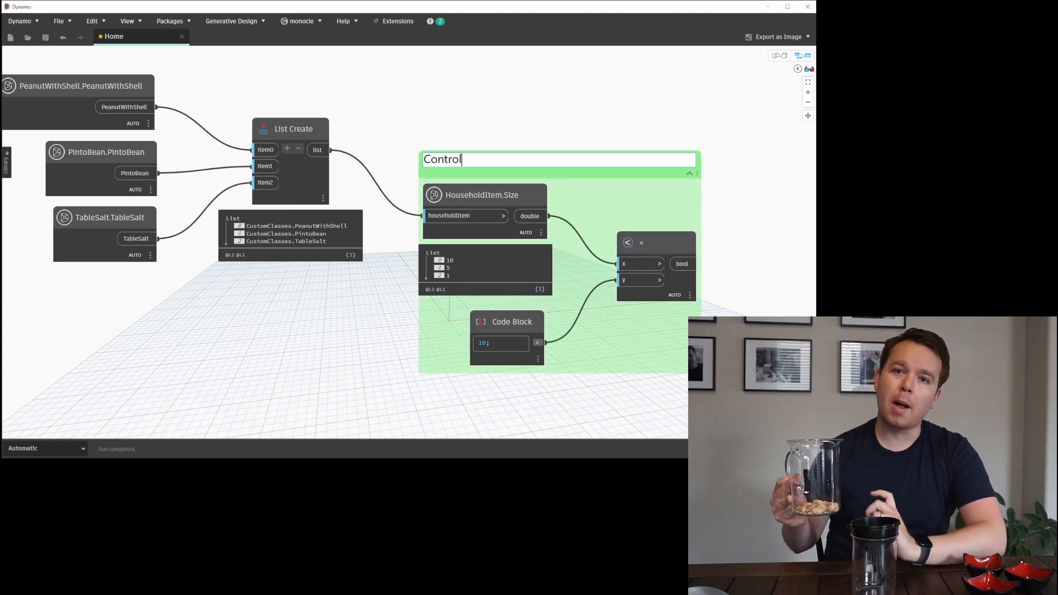
type("1st filter")
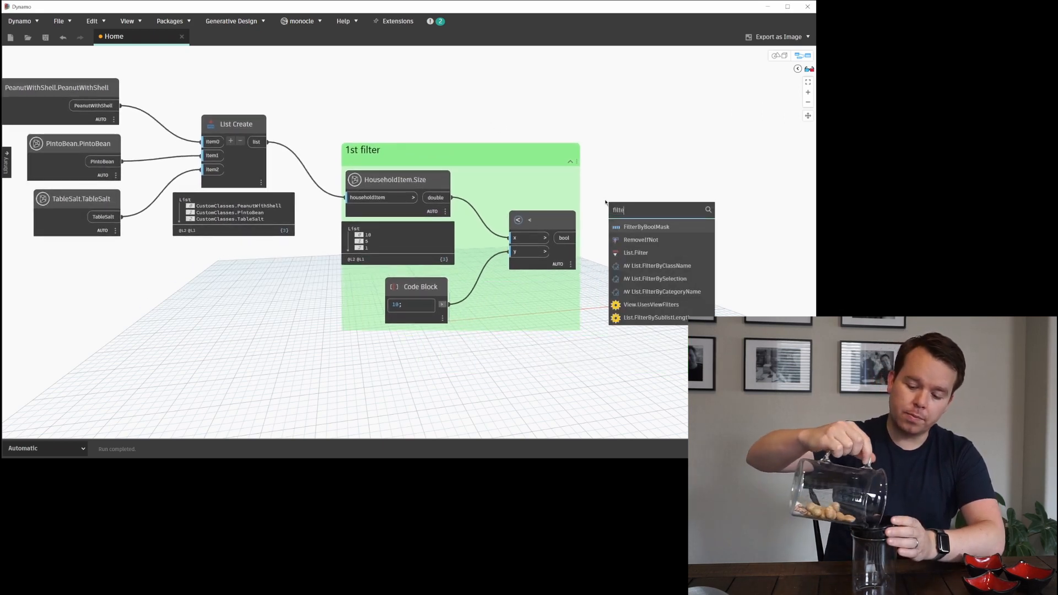
Add List.FilterByBoolMask so only pinto bean and table salt (sizes 5 and 1) remain
left_click(646, 227)
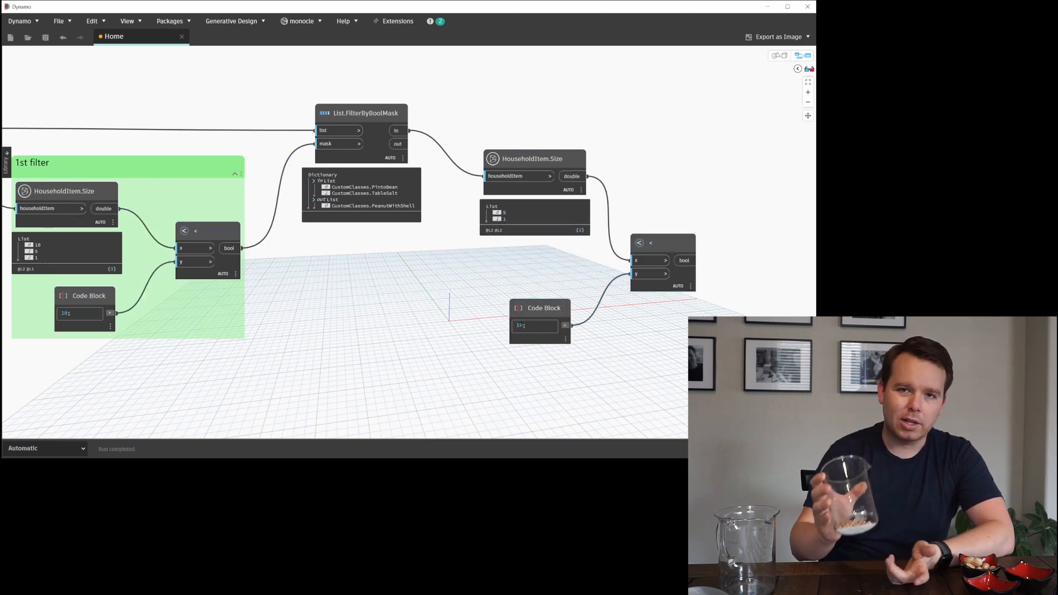
Enter 5 in the second Code Block and nudge the comparison nodes higher
double_click(533, 326)
type("5;")
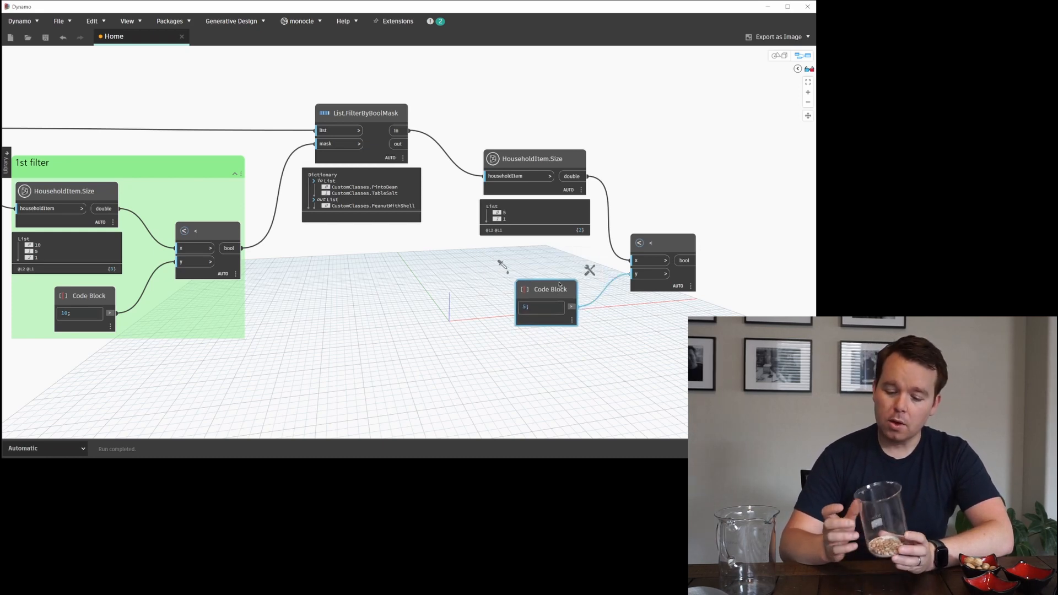
left_click_drag(546, 289, 559, 260)
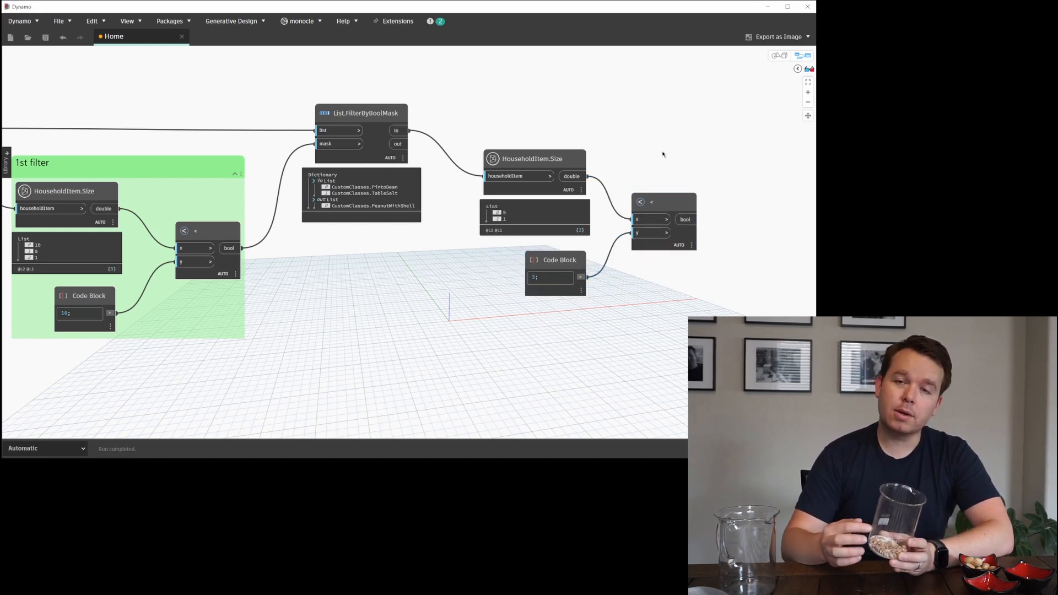